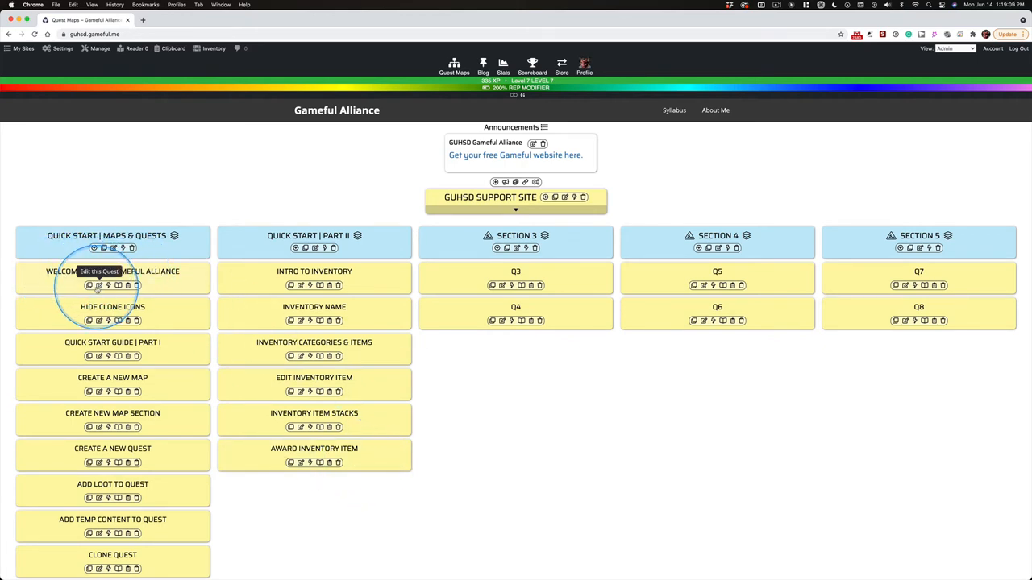
- Open the quest editor for Welcome to the Gameful Alliance from its Edit icon
click(99, 285)
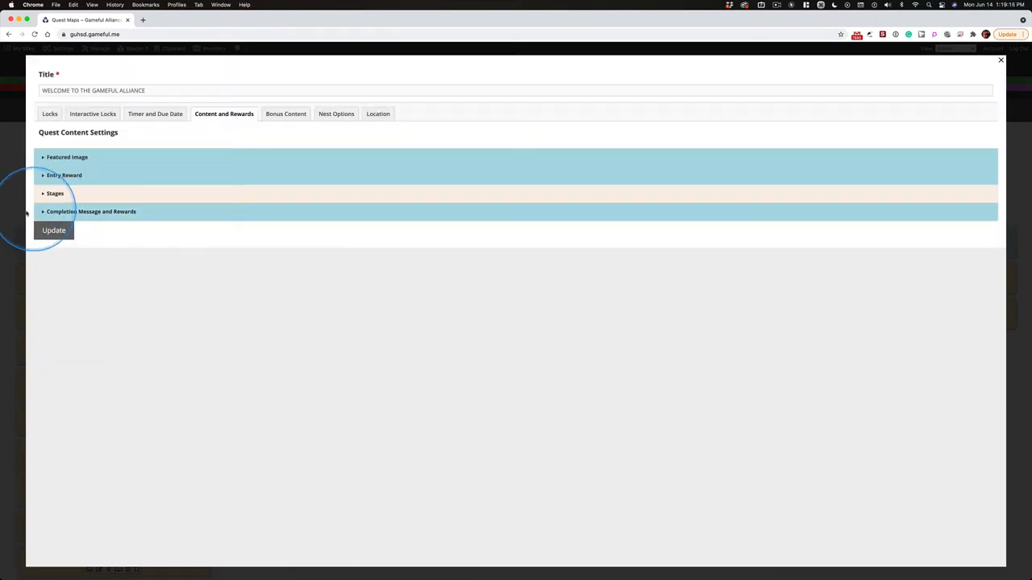
- Add one Quick Starter inventory item as the completion reward and update the quest
click(91, 212)
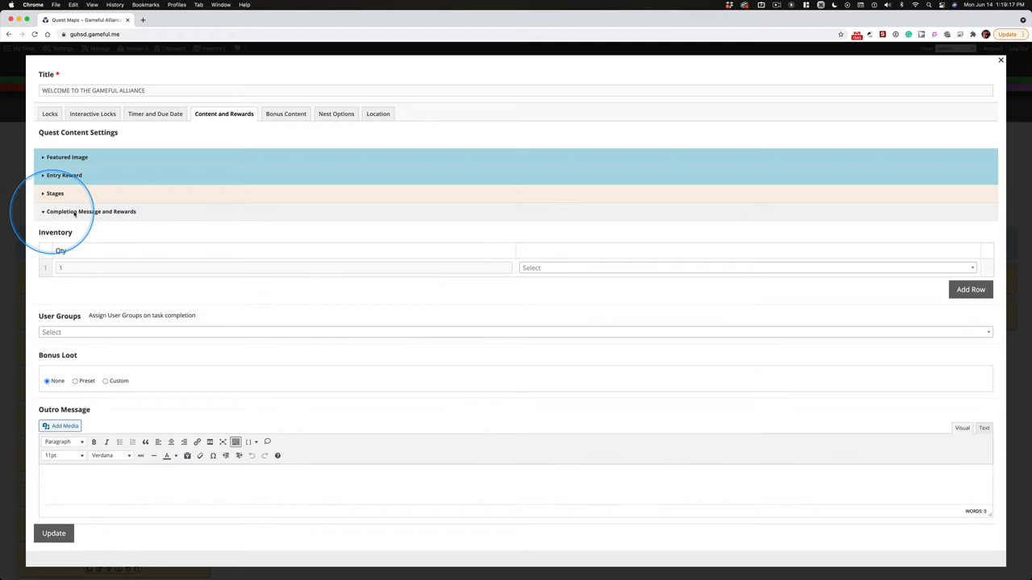
mouse_move(127, 215)
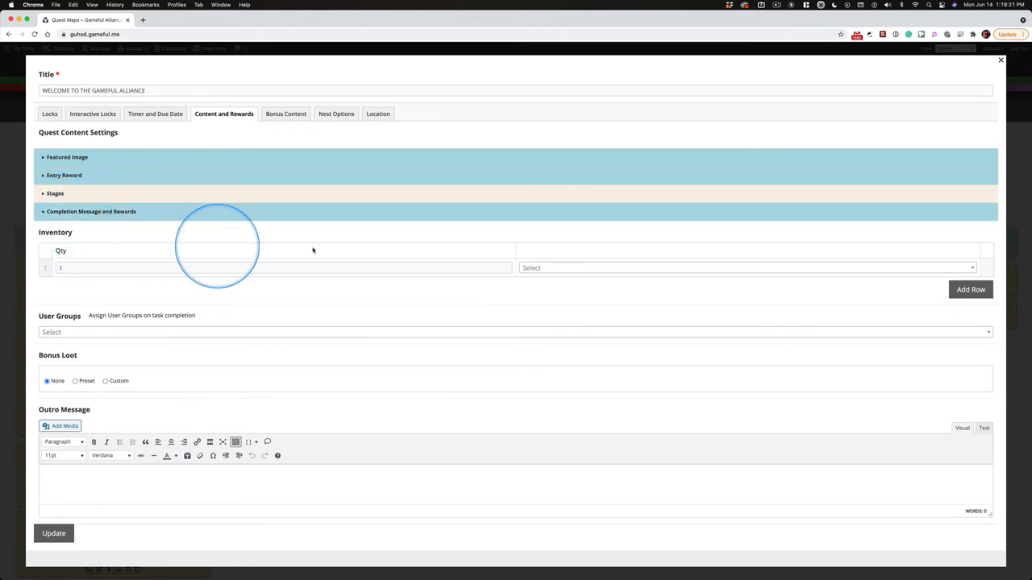
click(745, 268)
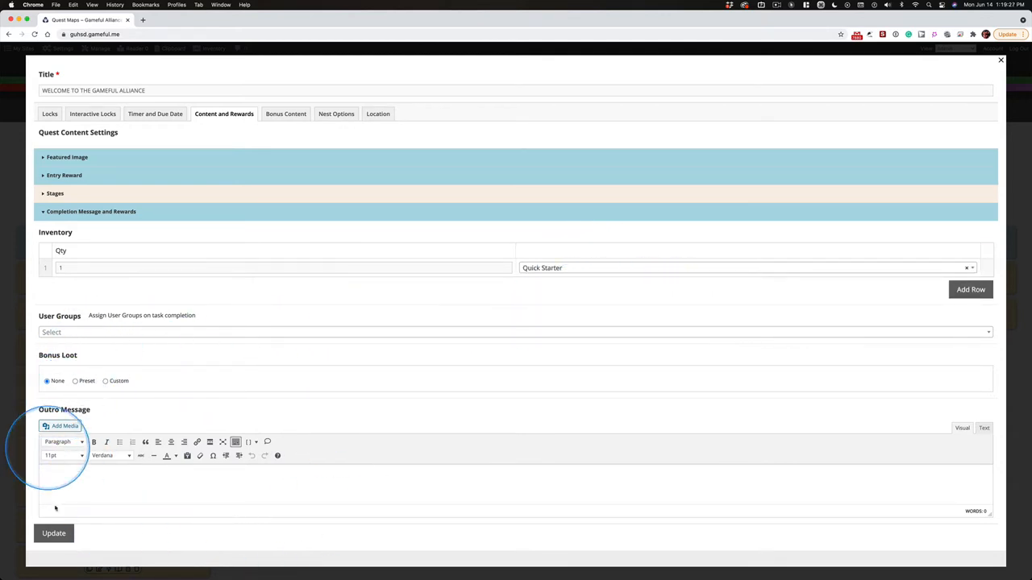
click(54, 533)
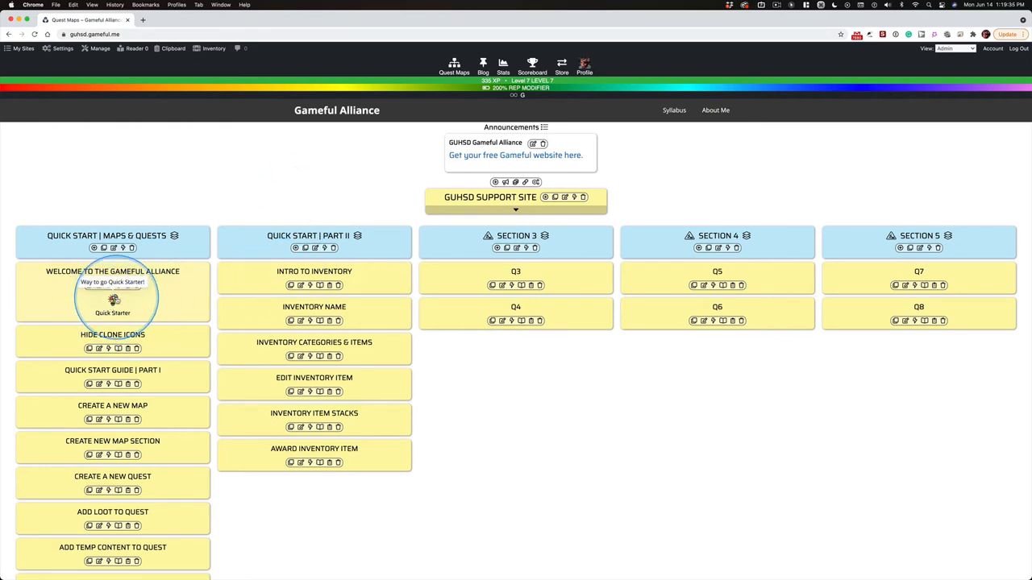
mouse_move(221, 183)
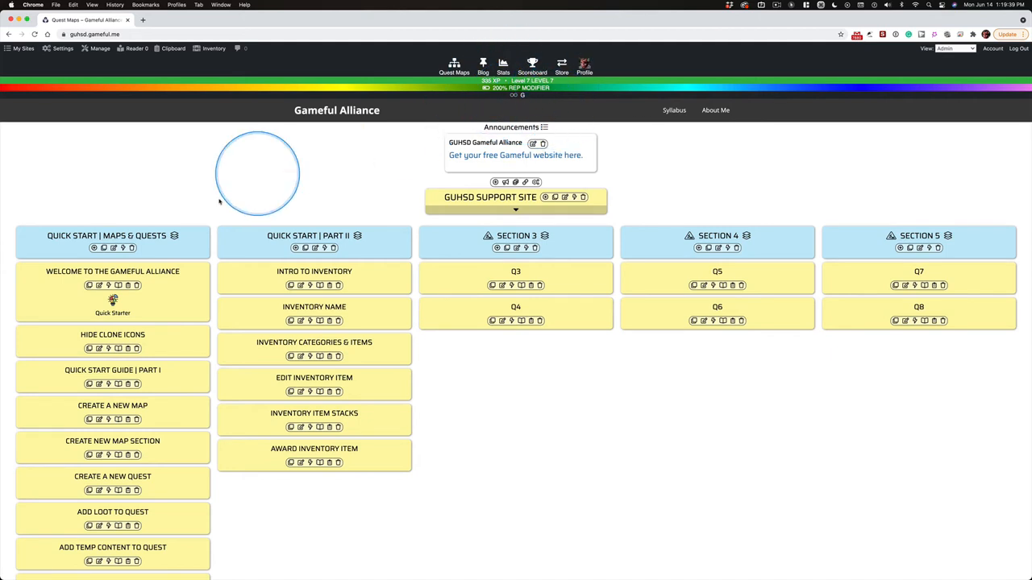
- Show the View dropdown's role options: Admin, Admin/Player, Player and Guest
click(954, 48)
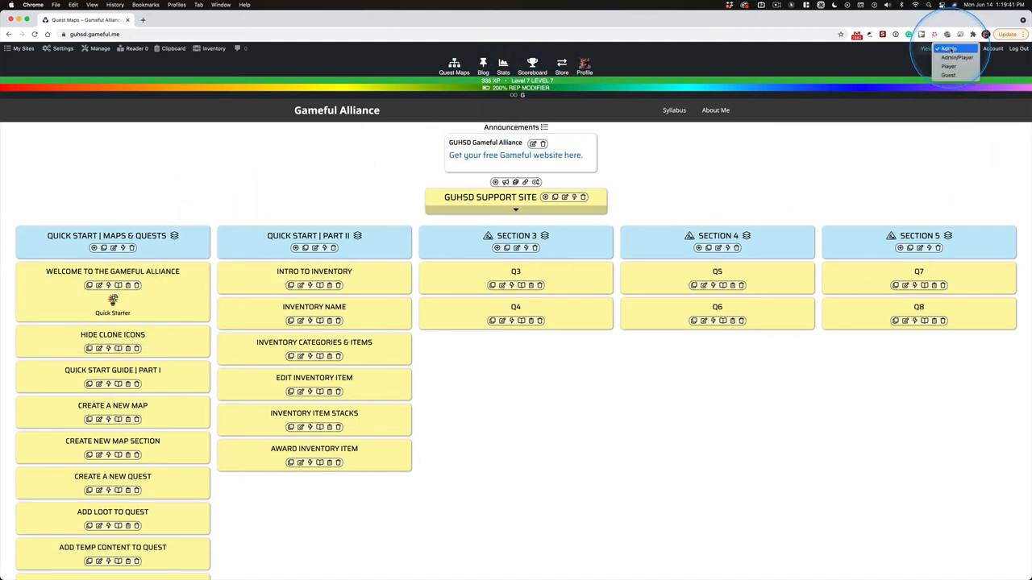
- Check the quest map as Player for the Quick Starter icon, then switch back to Admin
click(948, 65)
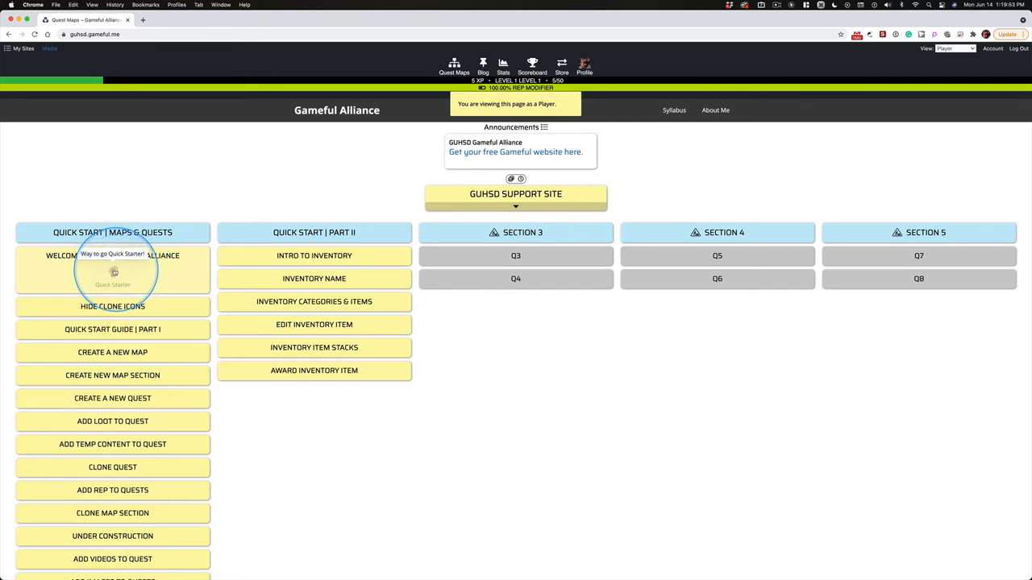
click(955, 48)
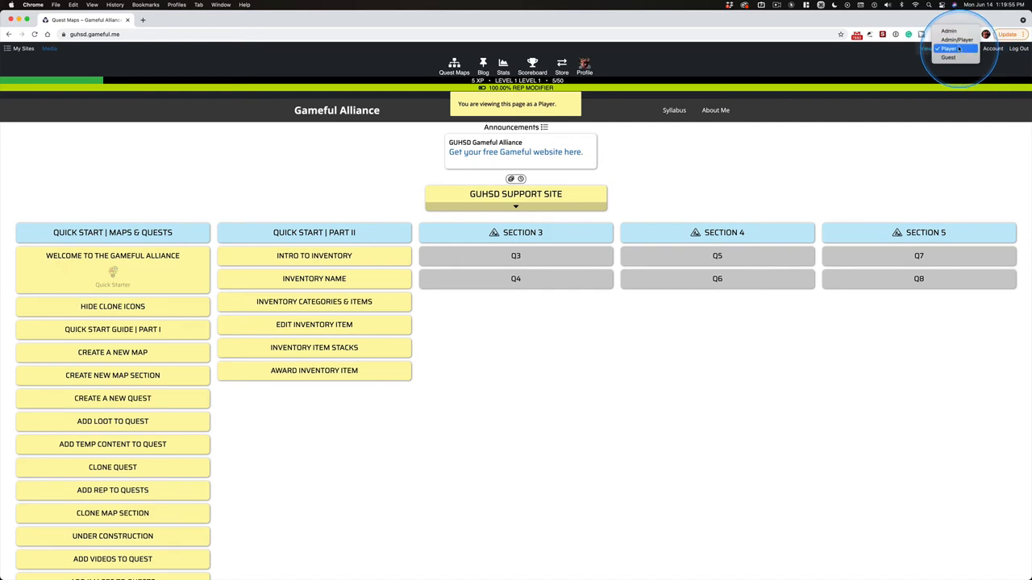
click(948, 30)
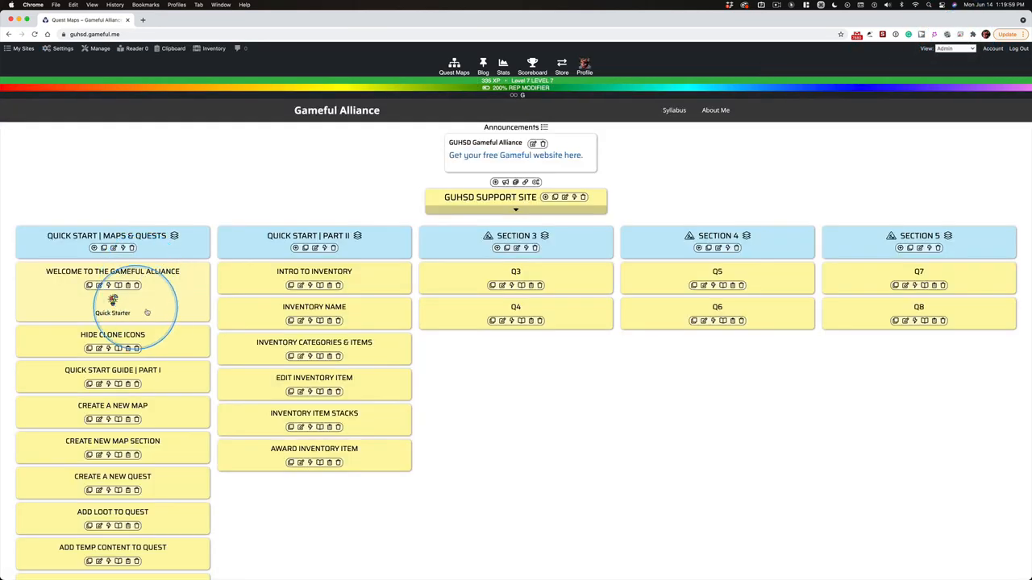
mouse_move(113, 300)
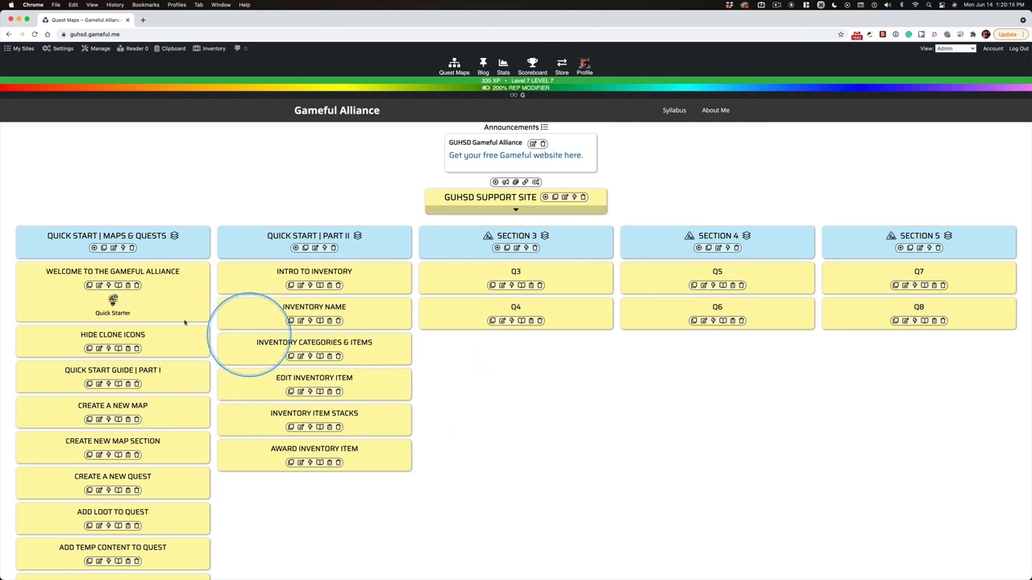
mouse_move(157, 341)
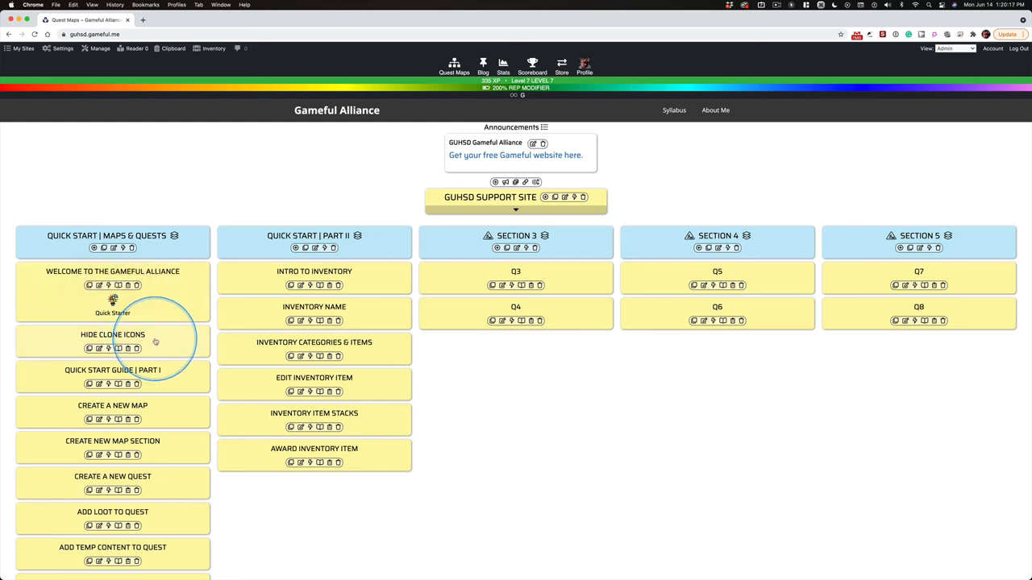